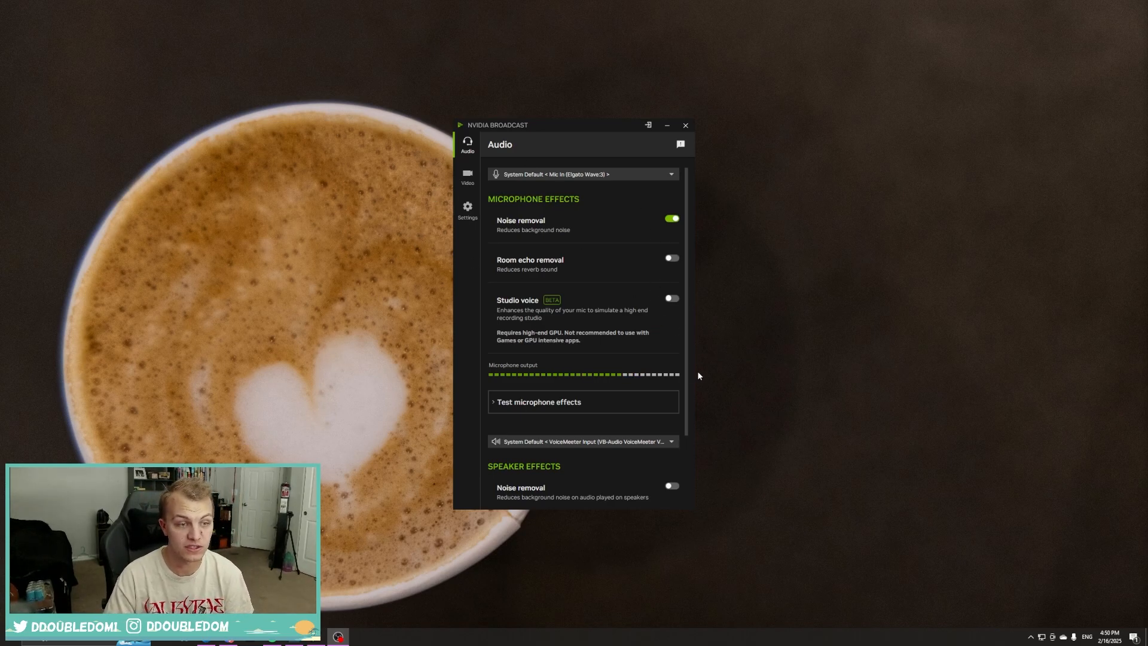
{"action": "mouse_move", "coordinate": [591, 200]}
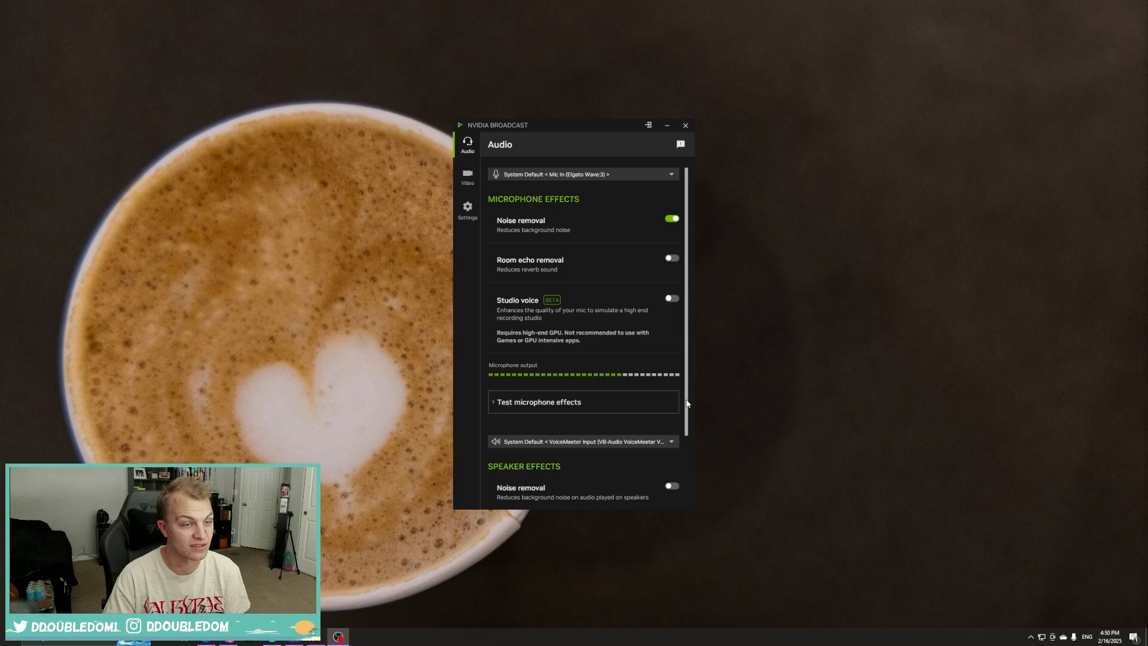
{"action": "mouse_move", "coordinate": [712, 434]}
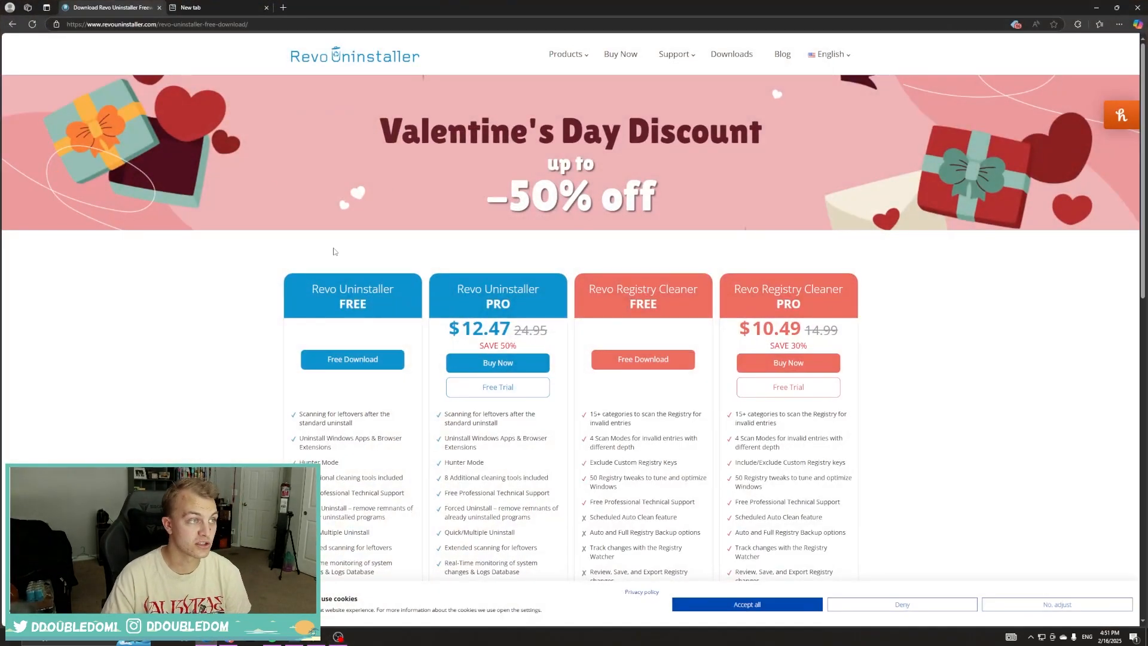
{"action": "mouse_move", "coordinate": [362, 65]}
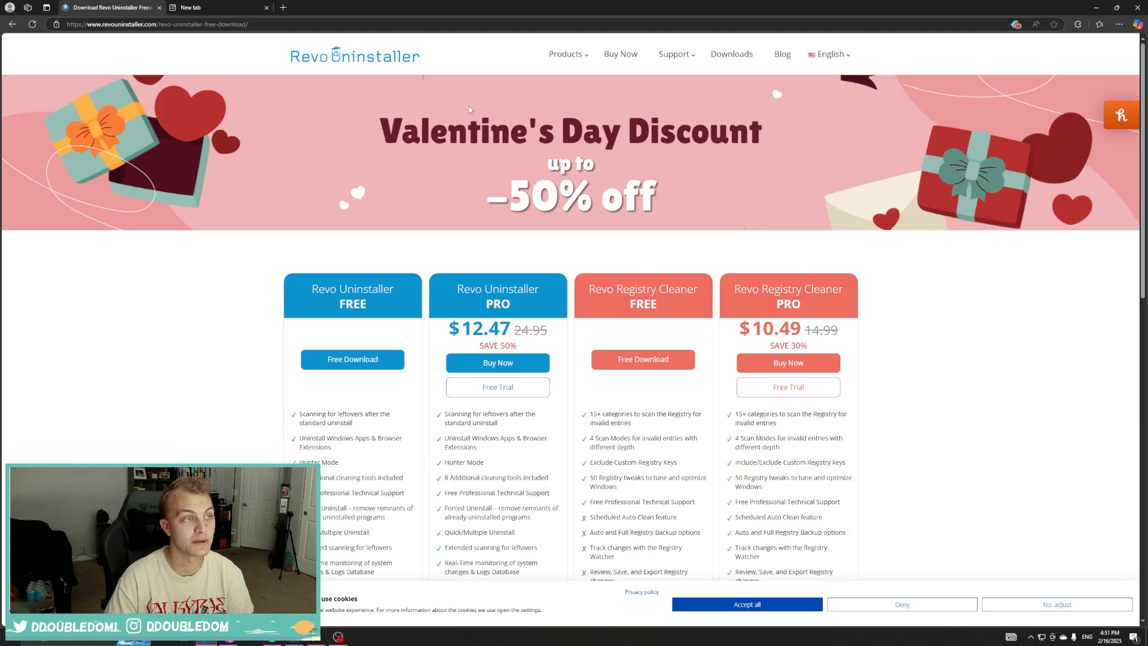
{"action": "mouse_move", "coordinate": [513, 161]}
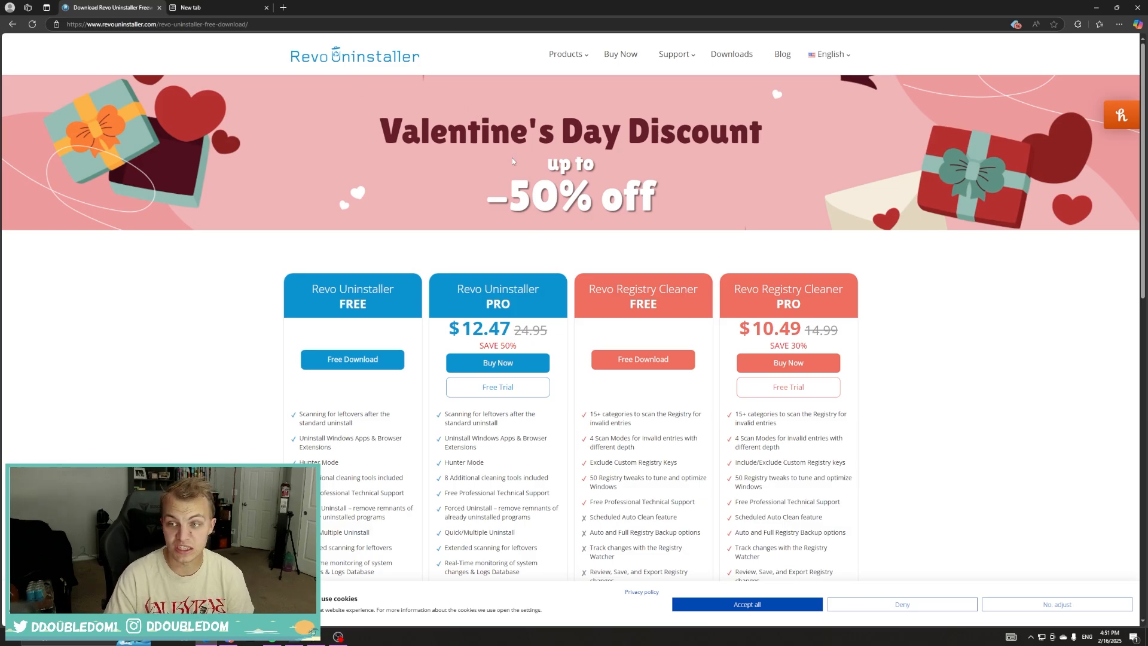
{"action": "mouse_move", "coordinate": [550, 225]}
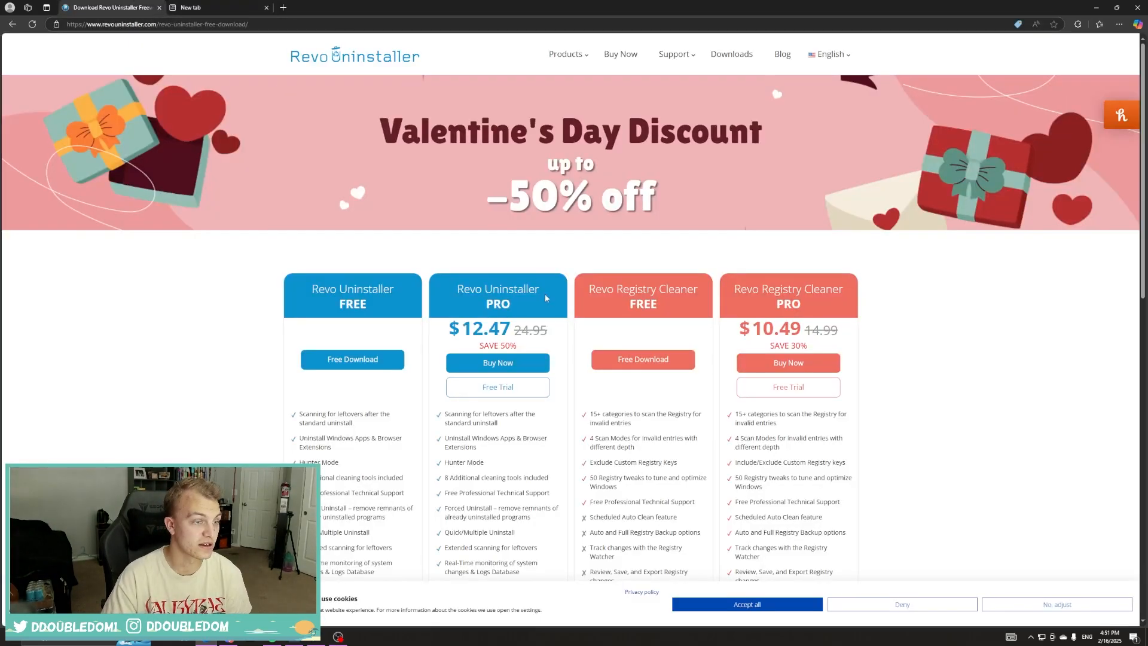
Select NVIDIA Broadcast 2.0.0 in the program list and choose Uninstall from its context menu.
{"action": "scroll", "scroll_direction": "down", "scroll_amount": 3}
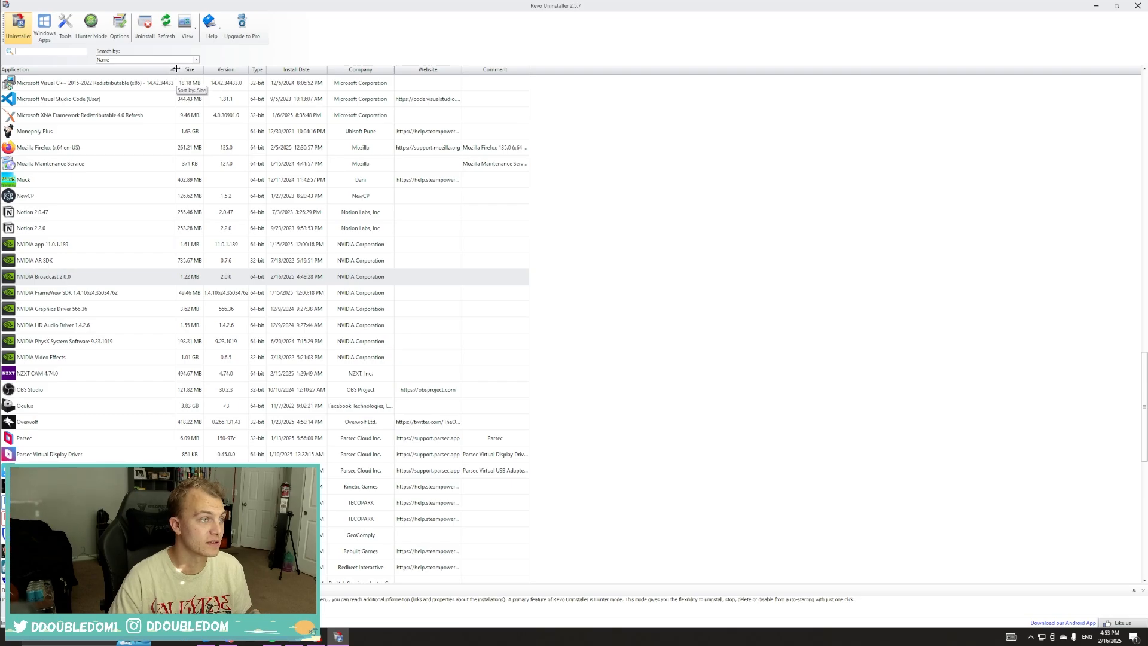
{"action": "left_click", "coordinate": [44, 277]}
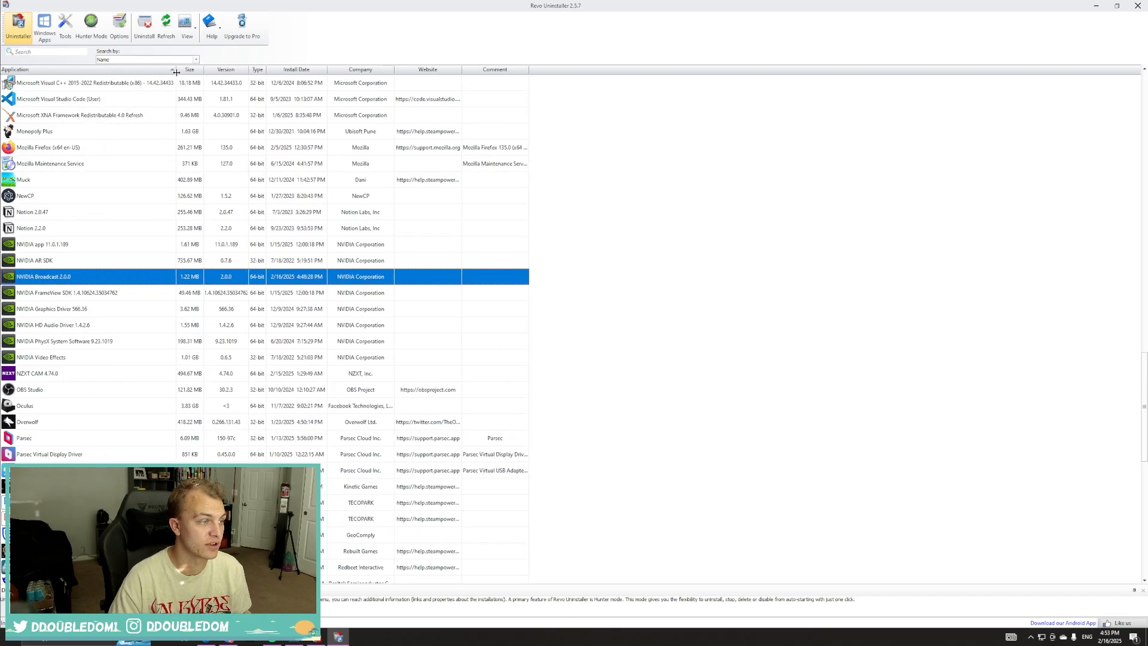
{"action": "scroll", "scroll_direction": "down", "scroll_amount": 3}
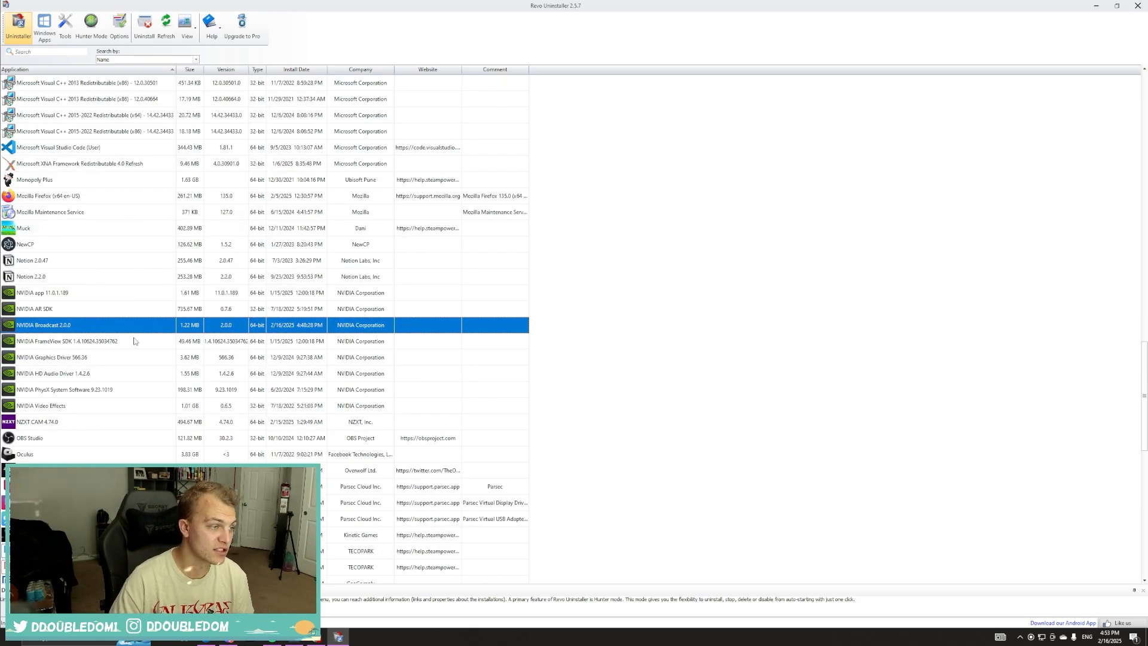
{"action": "right_click", "coordinate": [44, 324]}
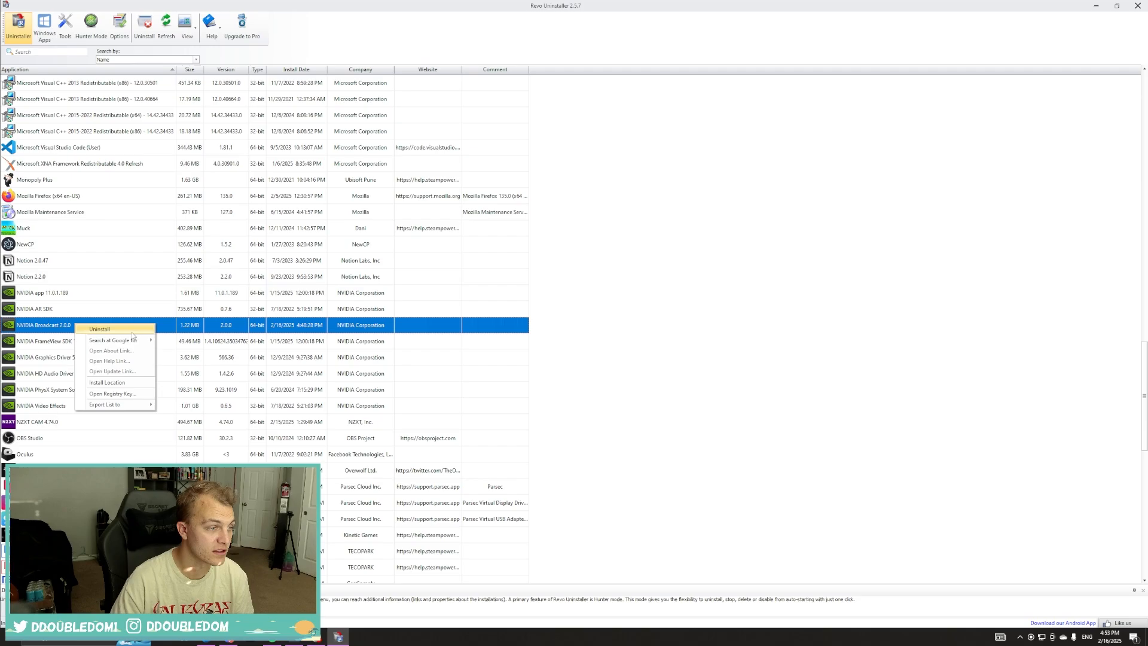
{"action": "left_click", "coordinate": [99, 329]}
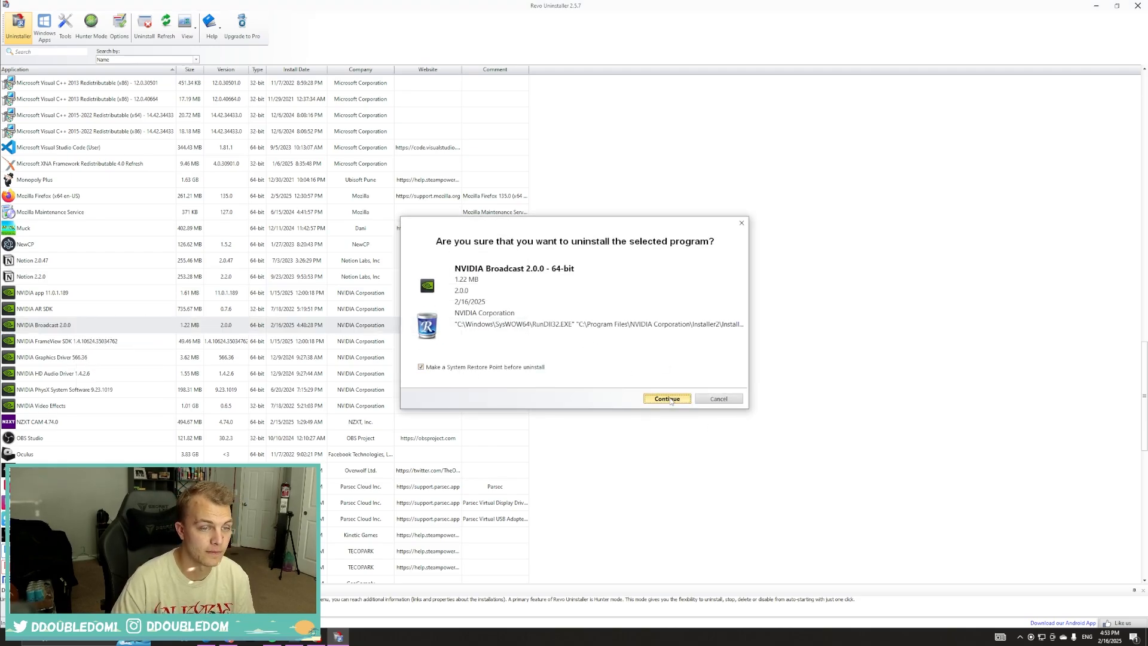
Confirm and complete the NVIDIA Broadcast 2.0.0 removal, then pick Moderate leftover scanning.
{"action": "left_click", "coordinate": [666, 398]}
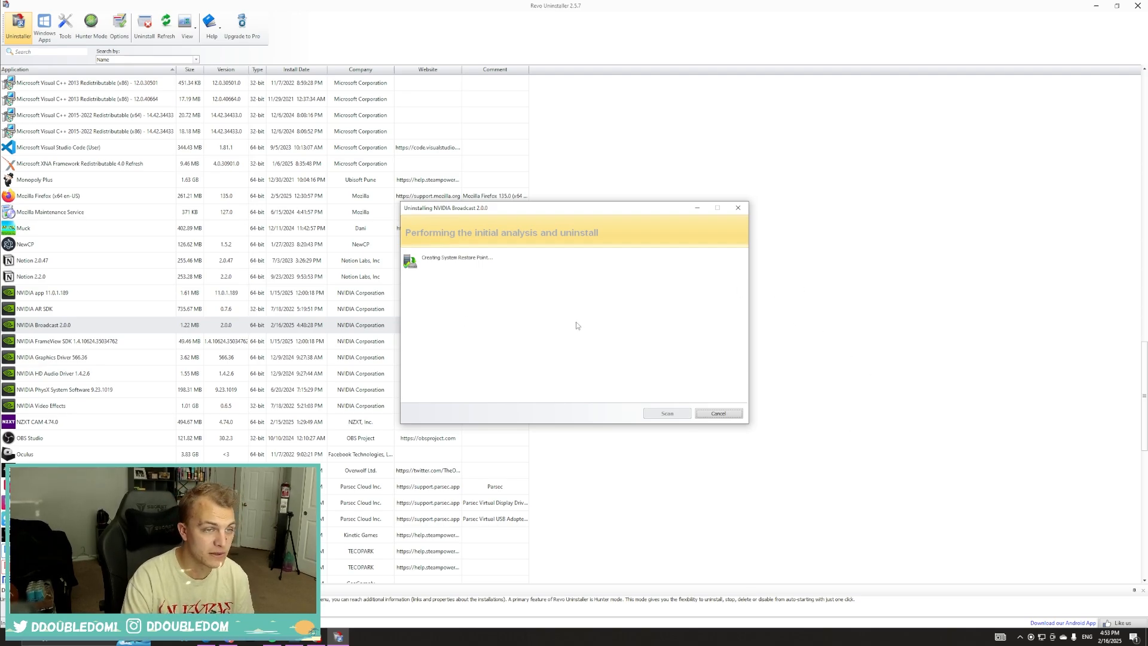
{"action": "mouse_move", "coordinate": [555, 328]}
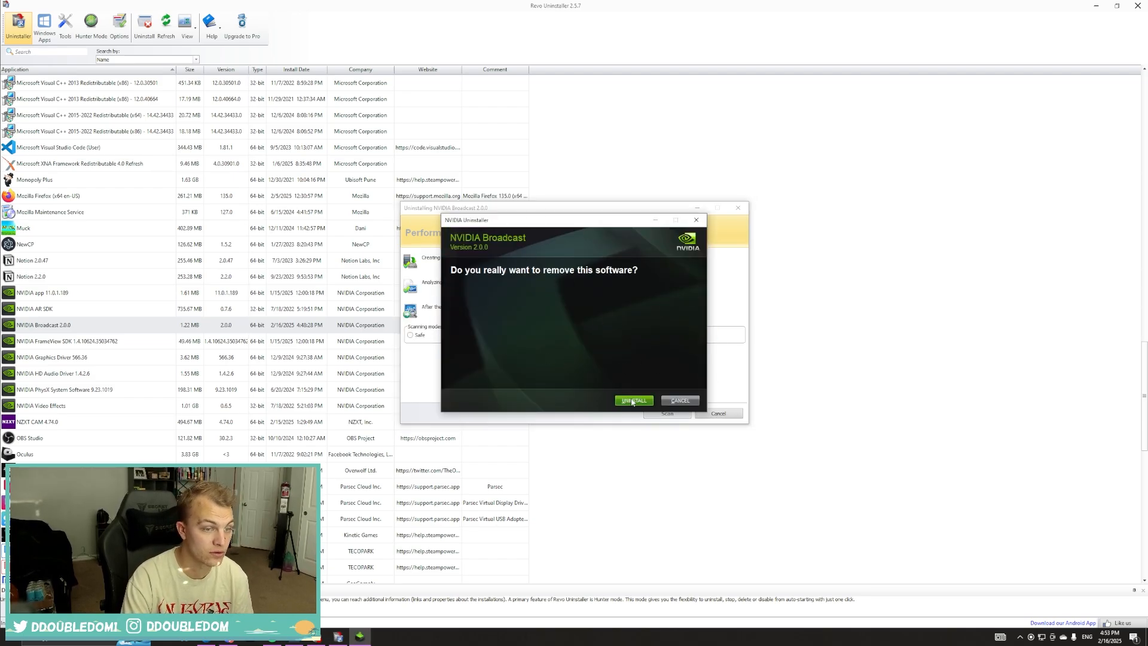
{"action": "left_click", "coordinate": [632, 401]}
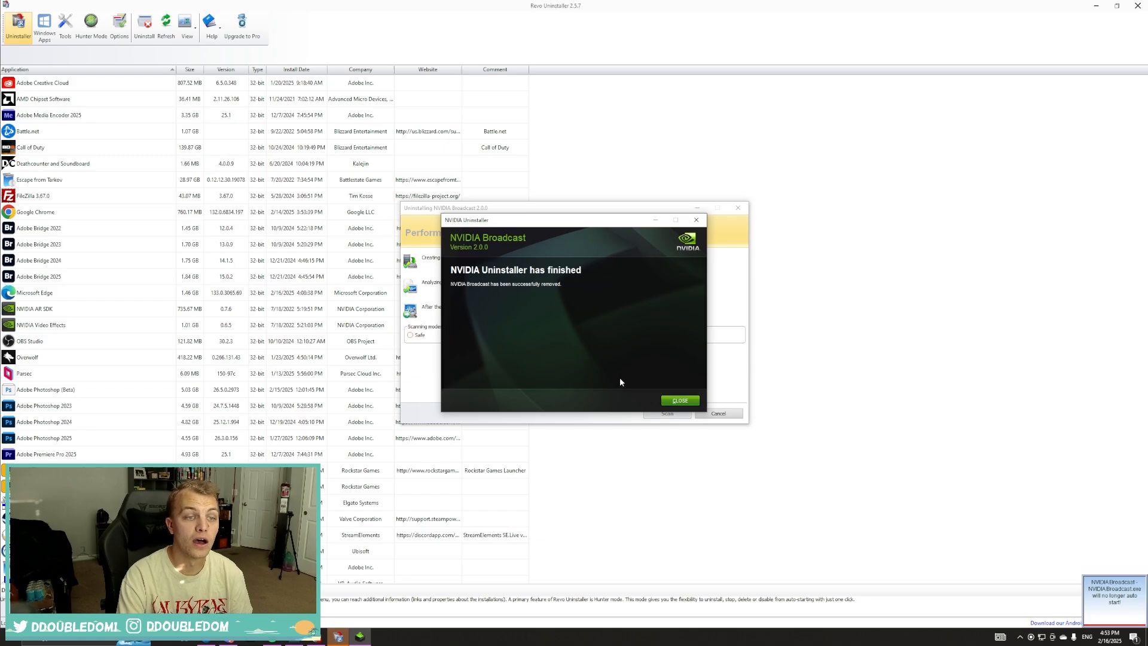
{"action": "left_click", "coordinate": [678, 400]}
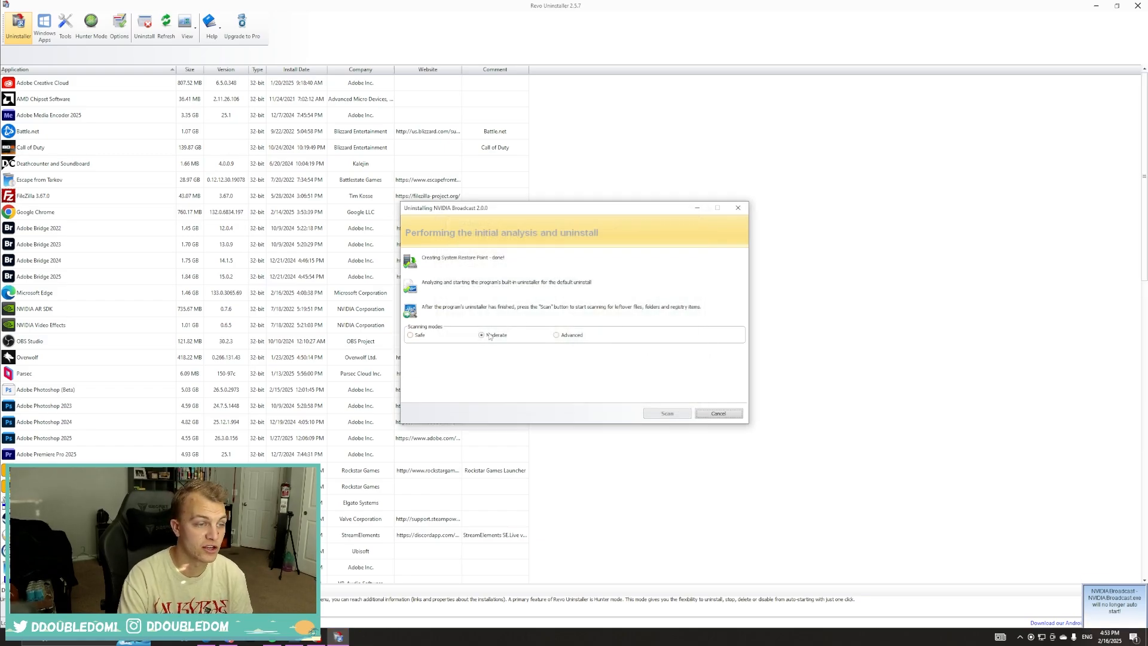
{"action": "left_click", "coordinate": [481, 335]}
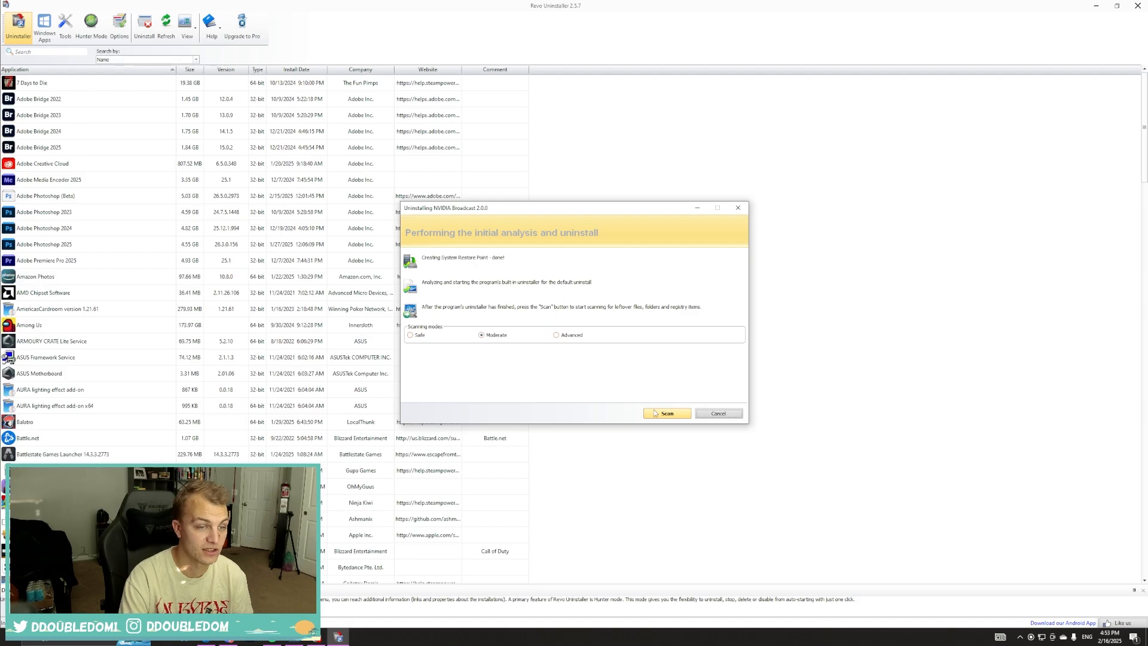
Scan for NVIDIA Broadcast leftovers and skip deleting the found registry items.
{"action": "left_click", "coordinate": [665, 413]}
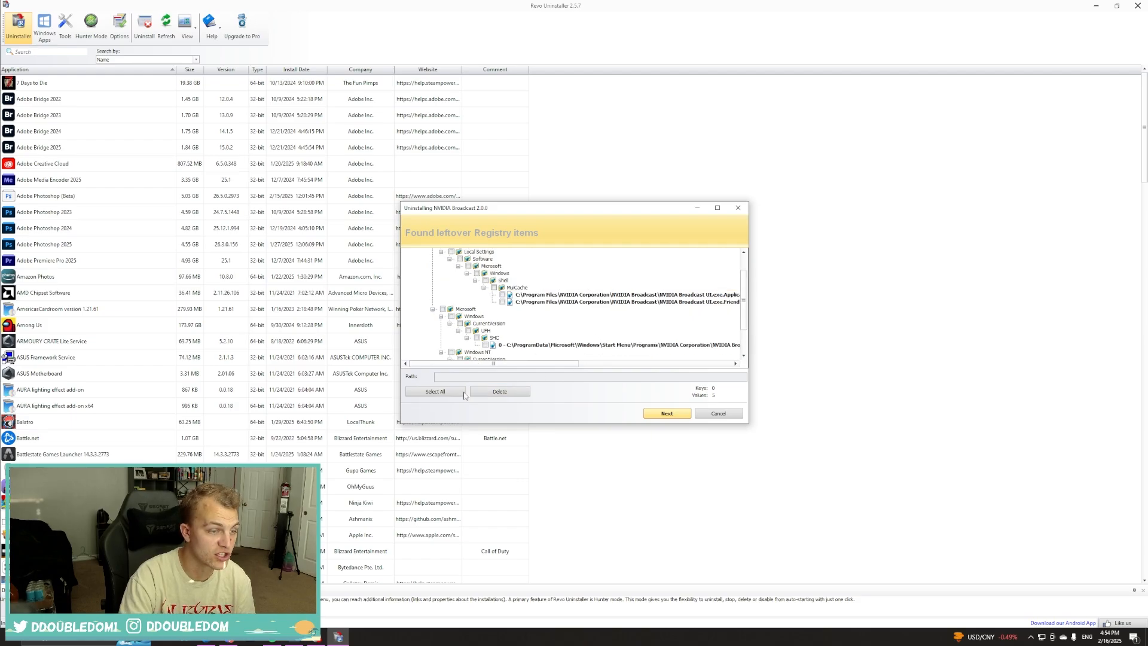
{"action": "left_click", "coordinate": [665, 414]}
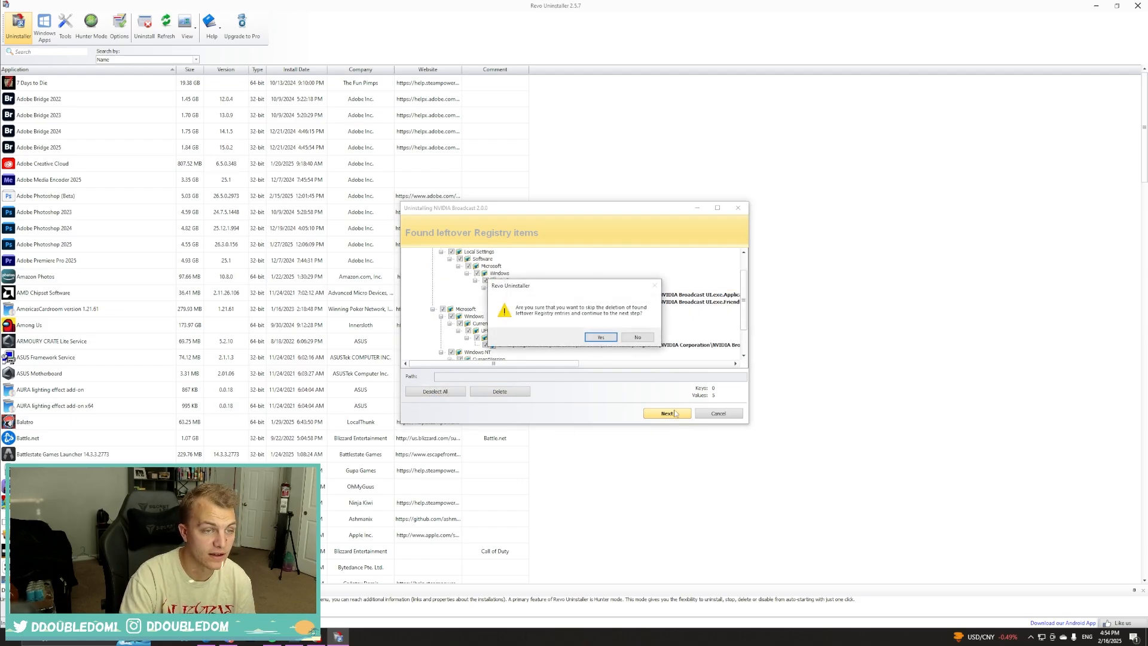
{"action": "left_click", "coordinate": [600, 337]}
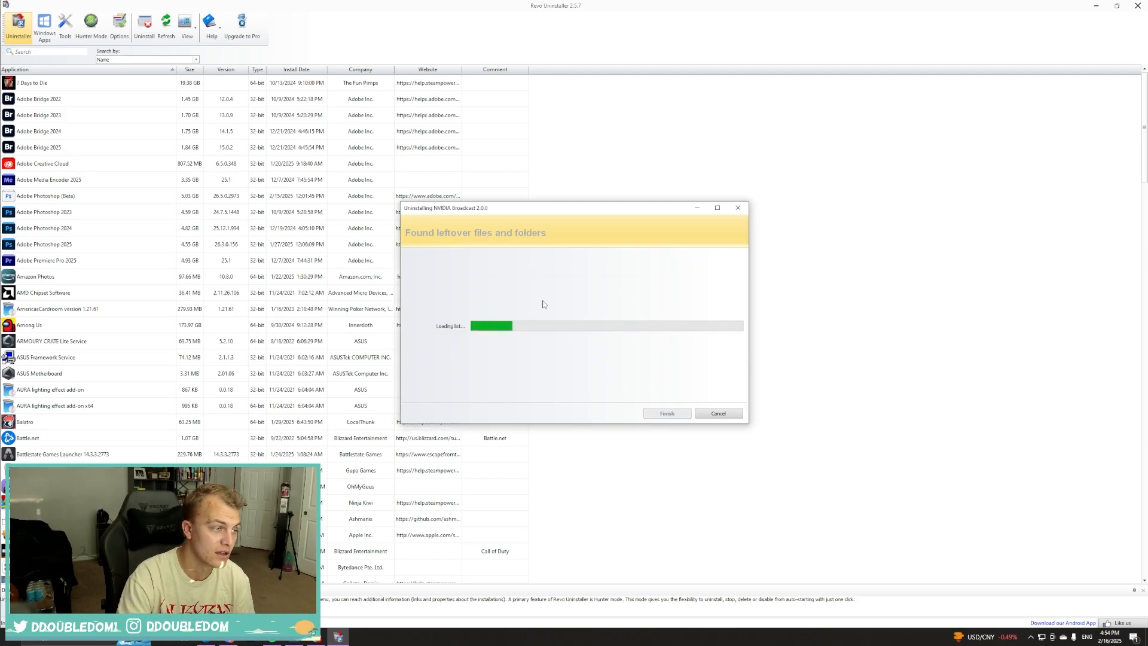
{"action": "mouse_move", "coordinate": [641, 349]}
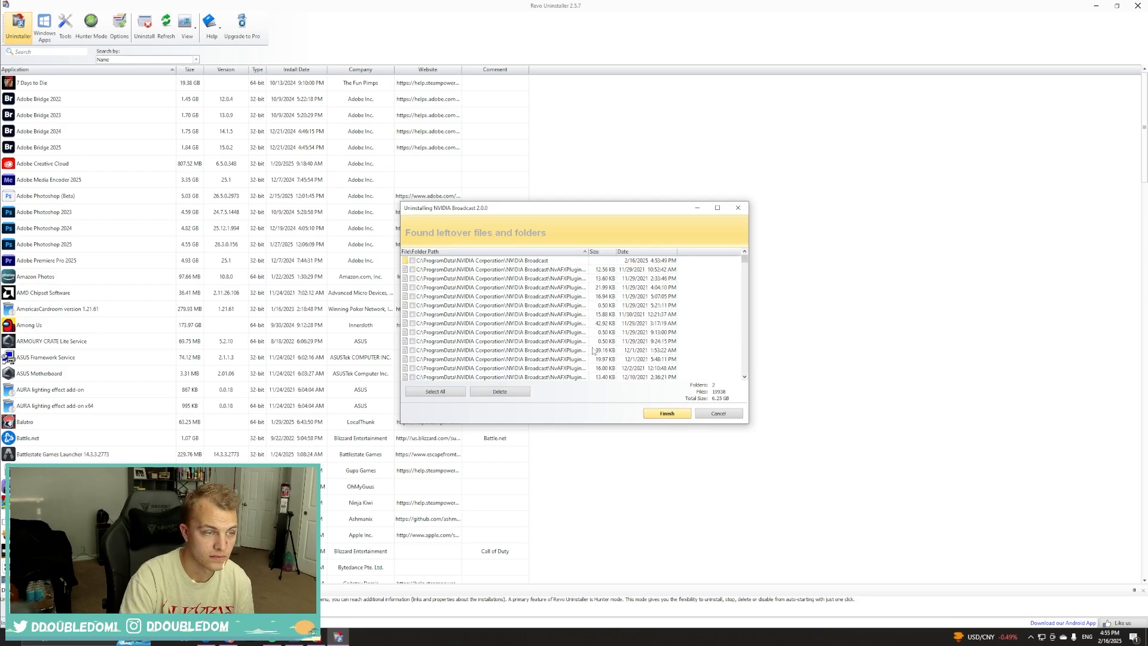
Delete all leftover NVIDIA Broadcast files and folders, accept removal at restart, and finish.
{"action": "scroll", "scroll_direction": "down", "scroll_amount": 3}
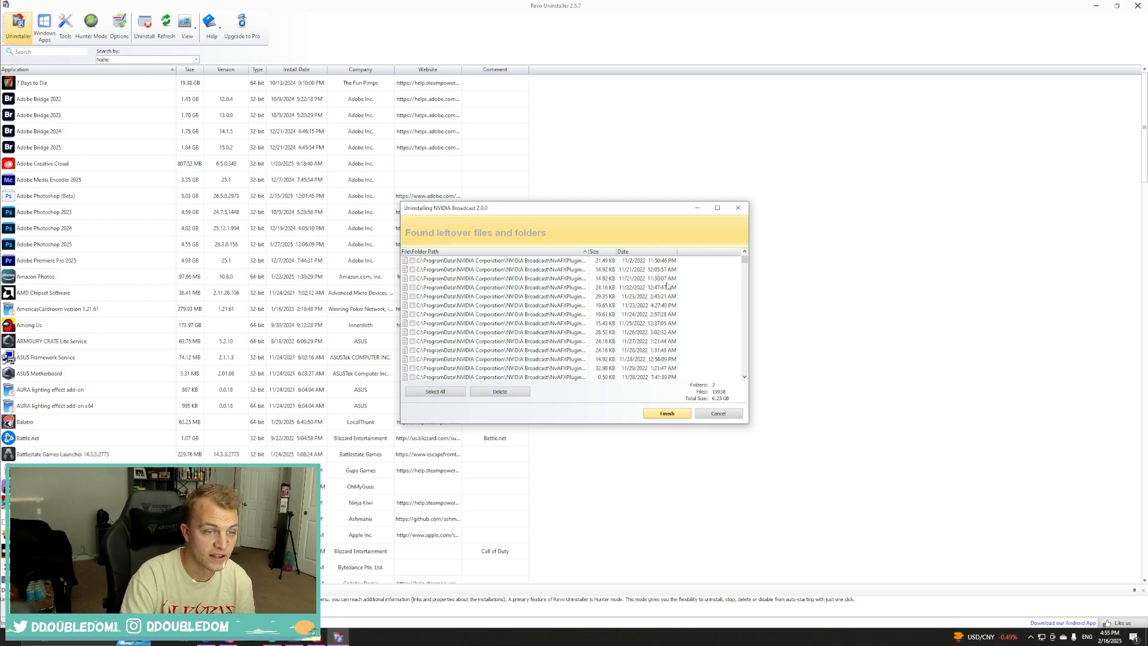
{"action": "scroll", "scroll_direction": "down", "scroll_amount": 3}
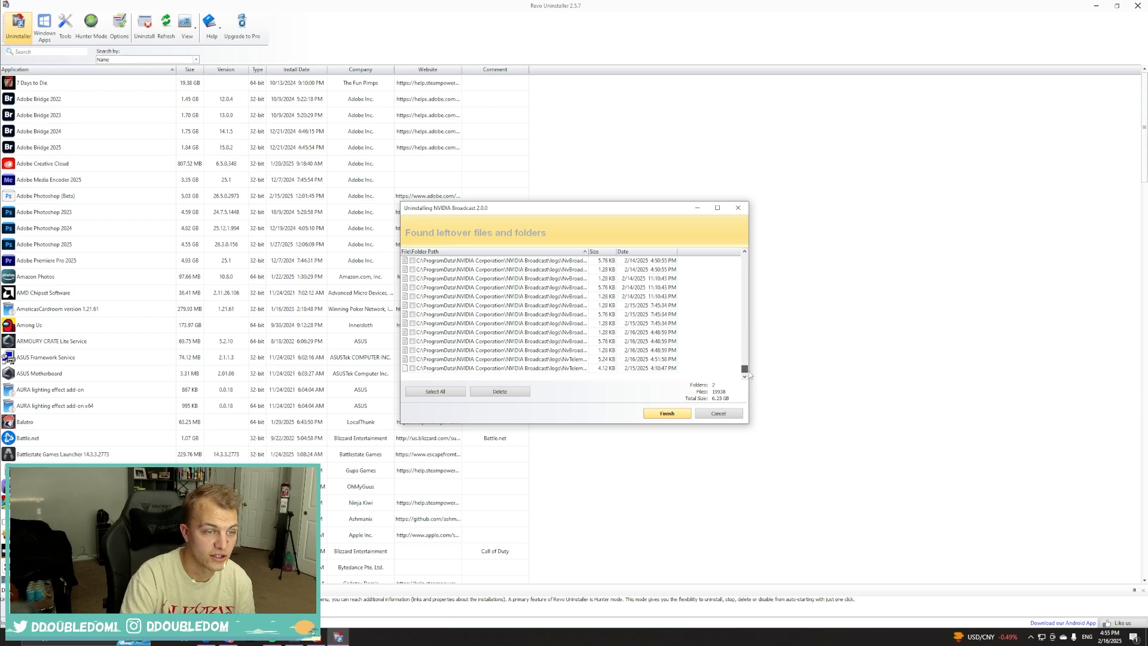
{"action": "left_click", "coordinate": [435, 391]}
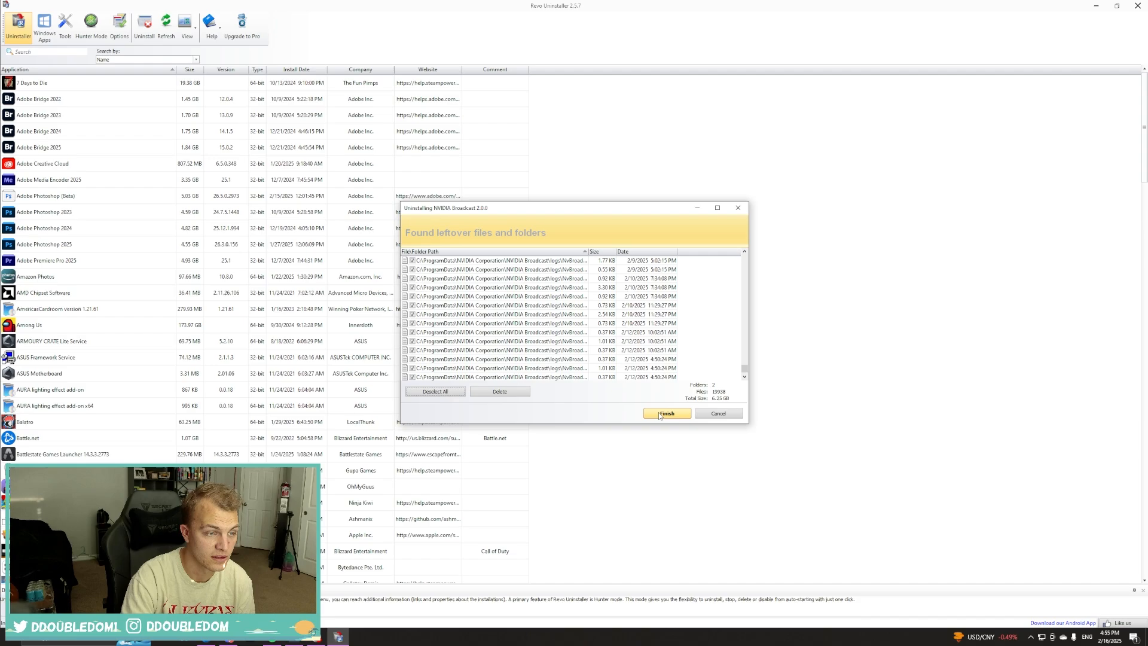
{"action": "mouse_move", "coordinate": [527, 411]}
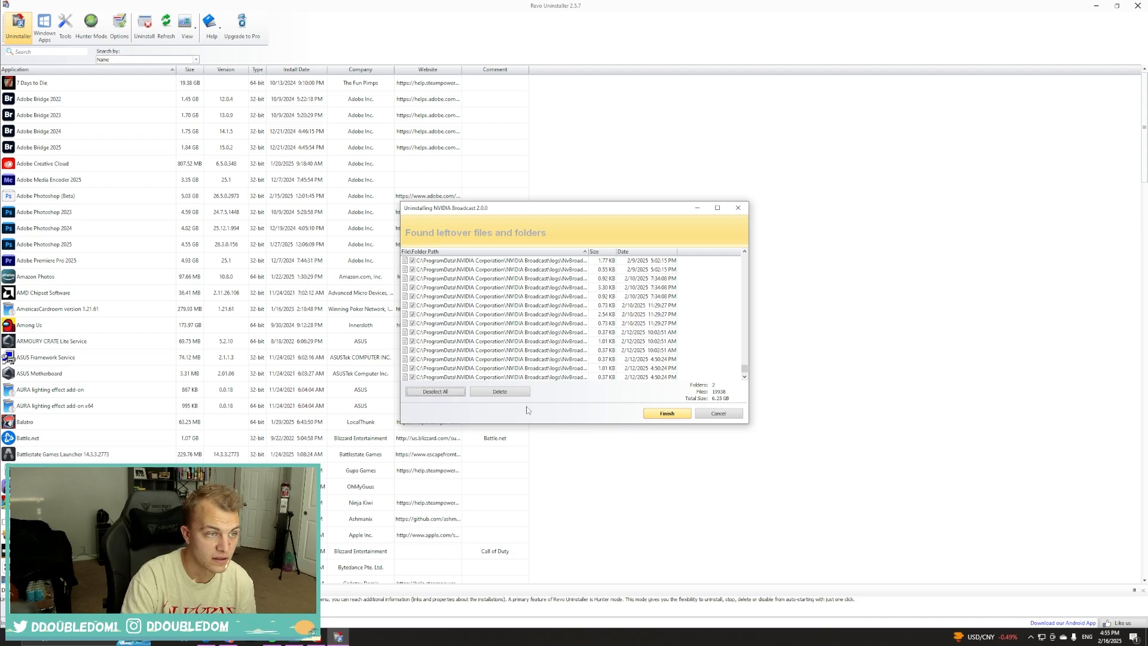
{"action": "left_click", "coordinate": [499, 391]}
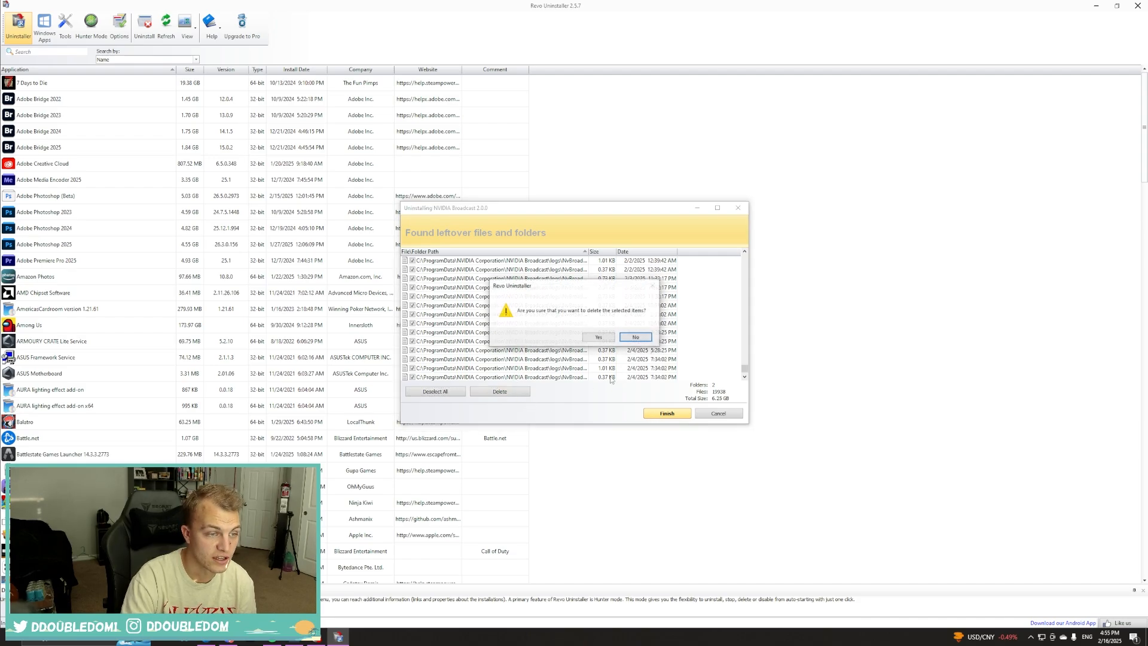
{"action": "left_click", "coordinate": [598, 337]}
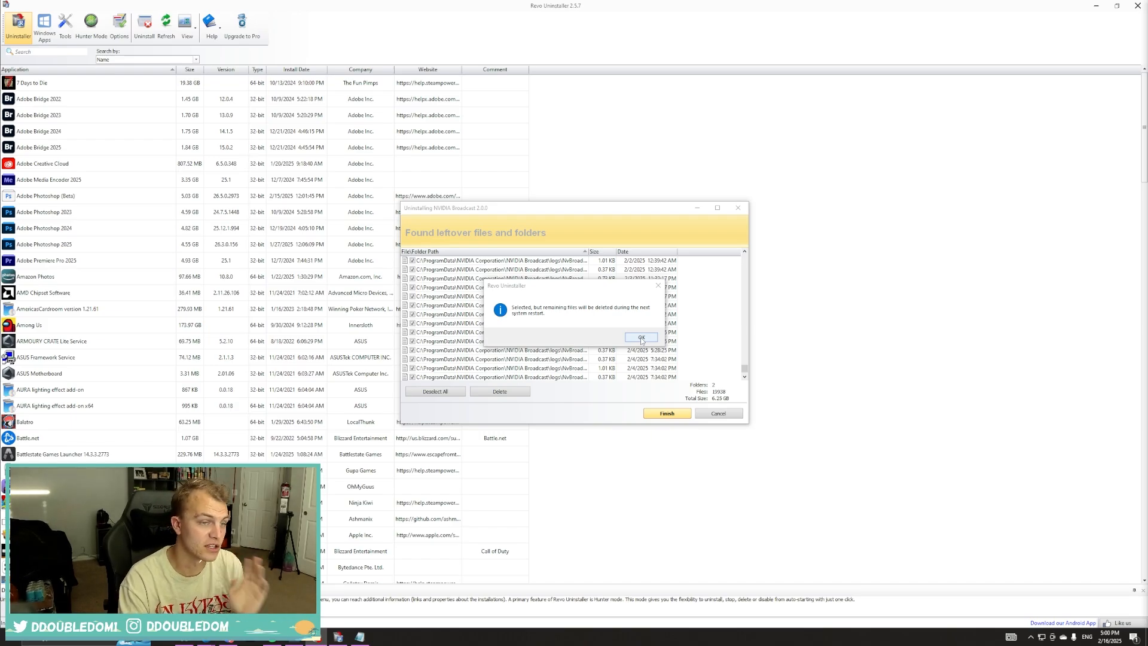
{"action": "left_click", "coordinate": [640, 337]}
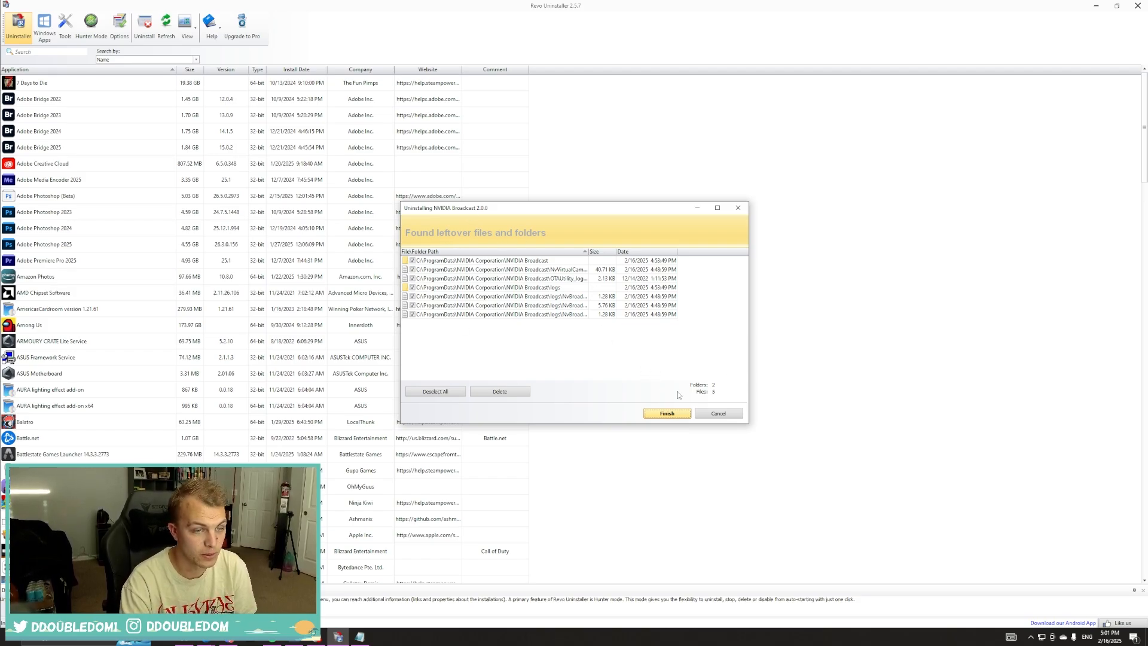
{"action": "left_click", "coordinate": [666, 413]}
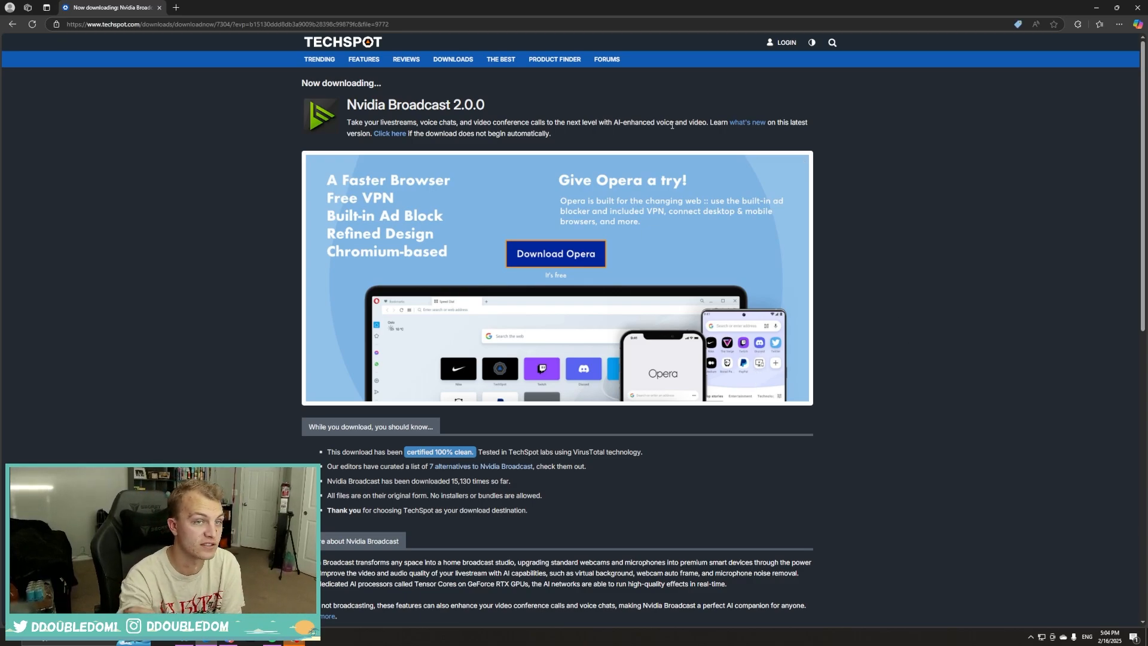
Run the downloaded NVIDIA_Broadcast_v1.4.0.29 installer from the browser's Downloads panel.
{"action": "left_click", "coordinate": [1100, 24]}
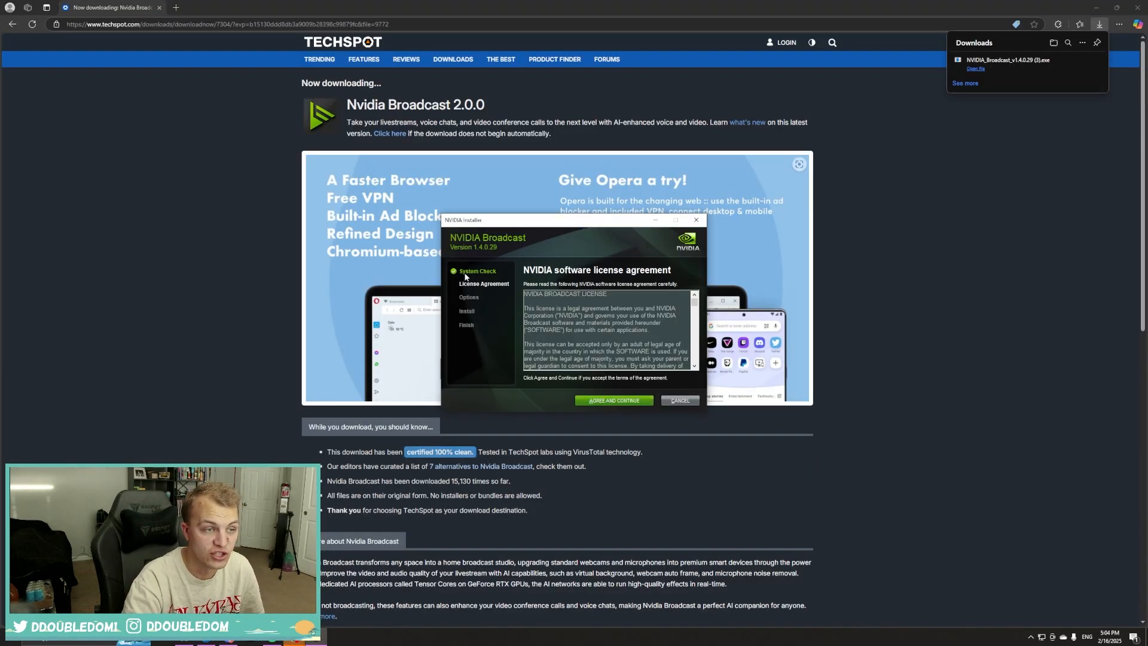
Accept the NVIDIA license and proceed with the Express (Recommended) installation.
{"action": "left_click", "coordinate": [614, 401]}
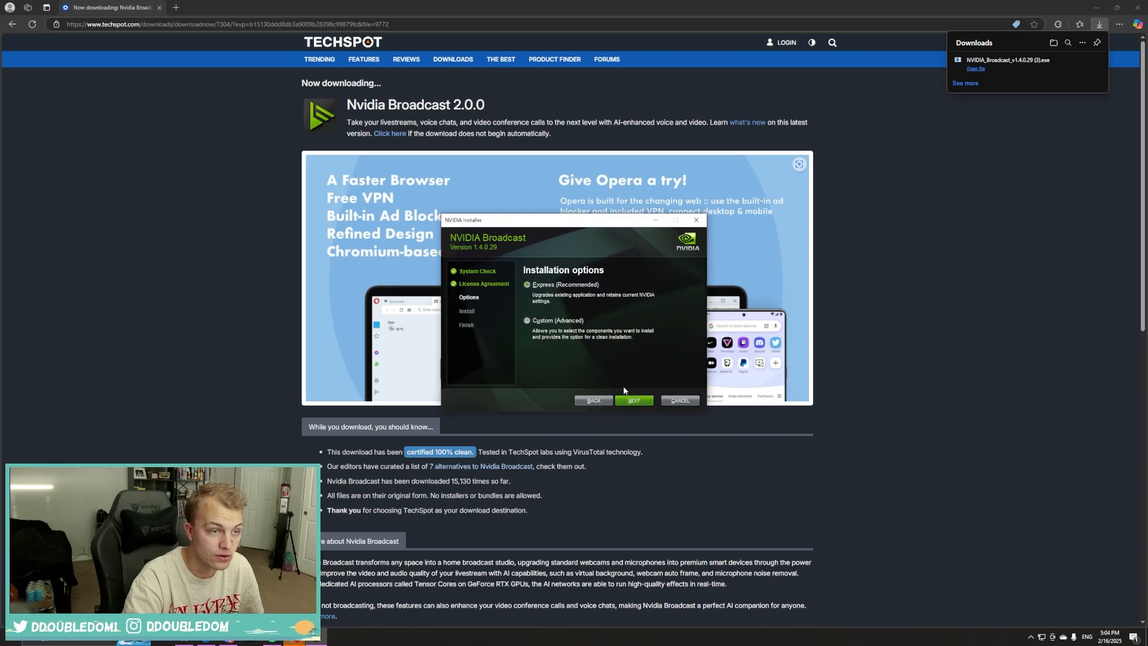
{"action": "left_click", "coordinate": [633, 401]}
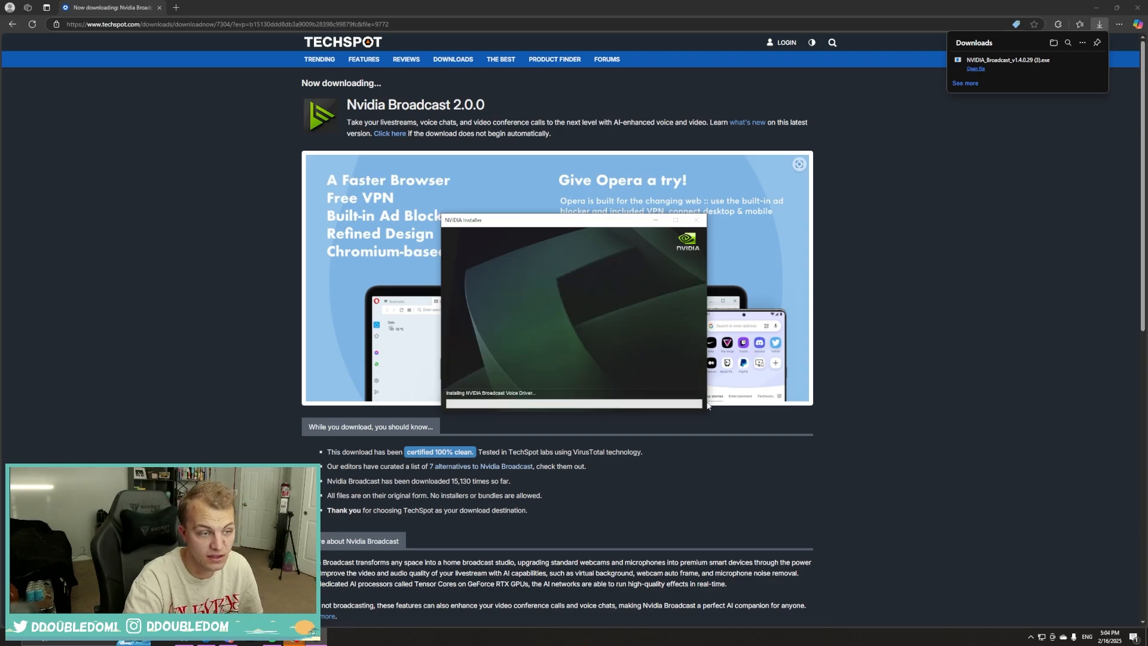
{"action": "mouse_move", "coordinate": [739, 450]}
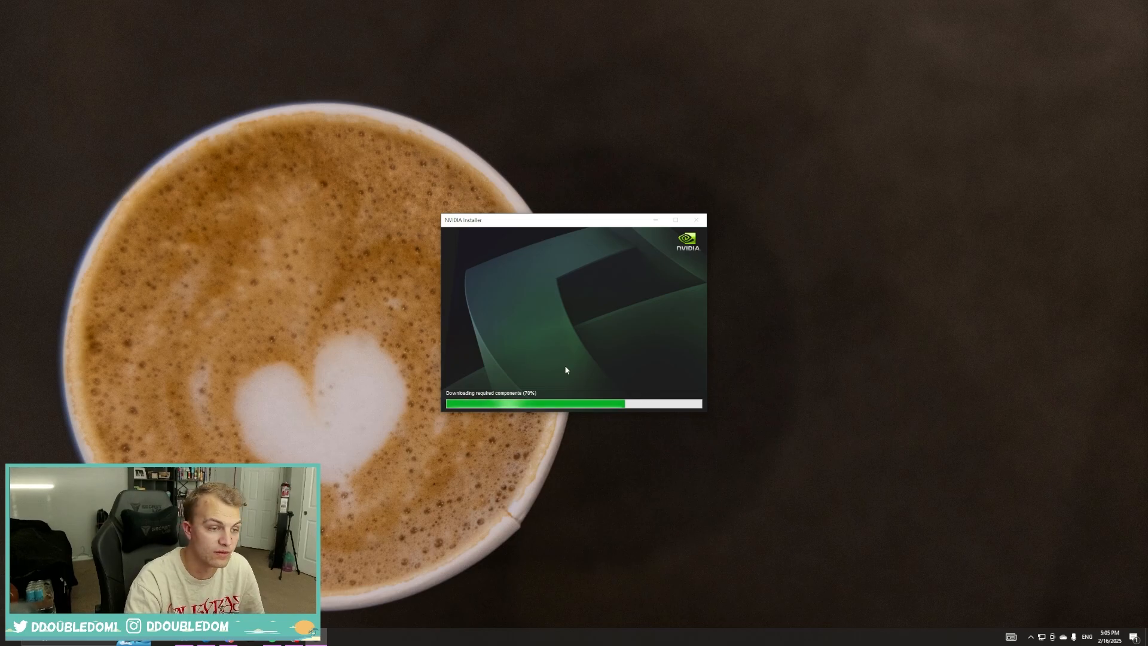
{"action": "mouse_move", "coordinate": [657, 425]}
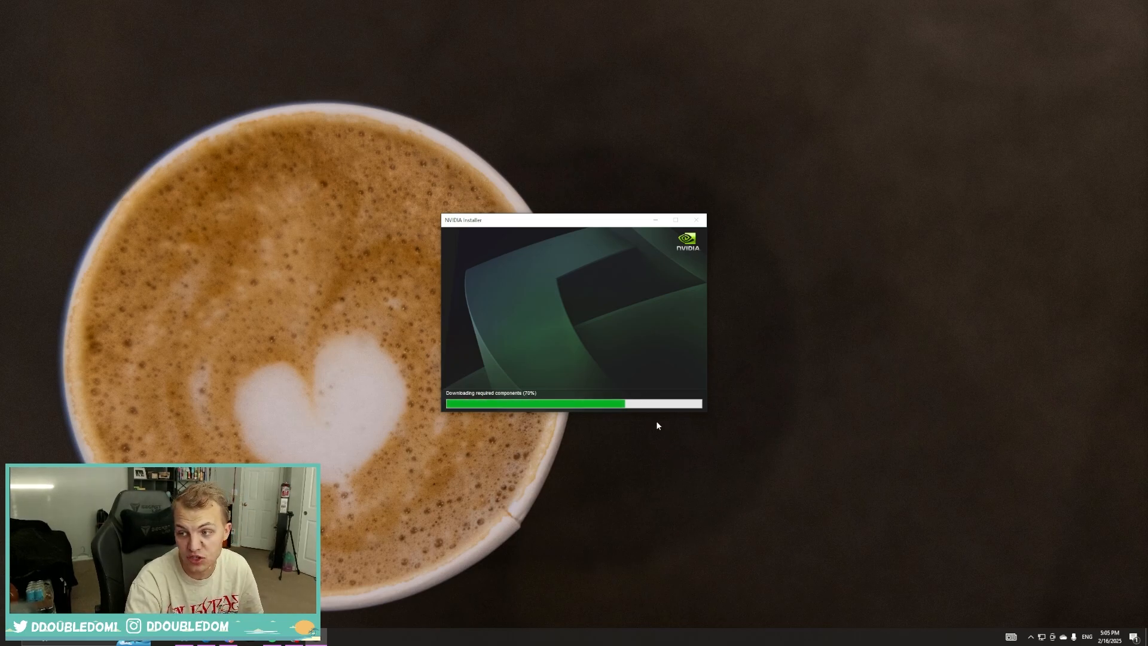